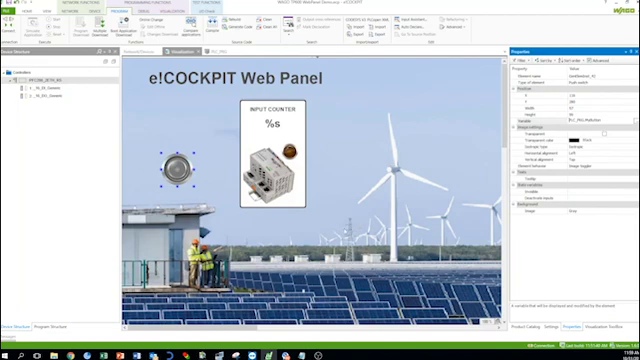
- Select the INPUT COUNTER display element on the canvas to show its properties
click(272, 150)
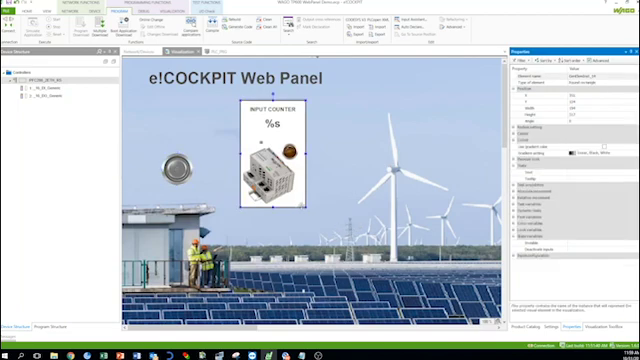